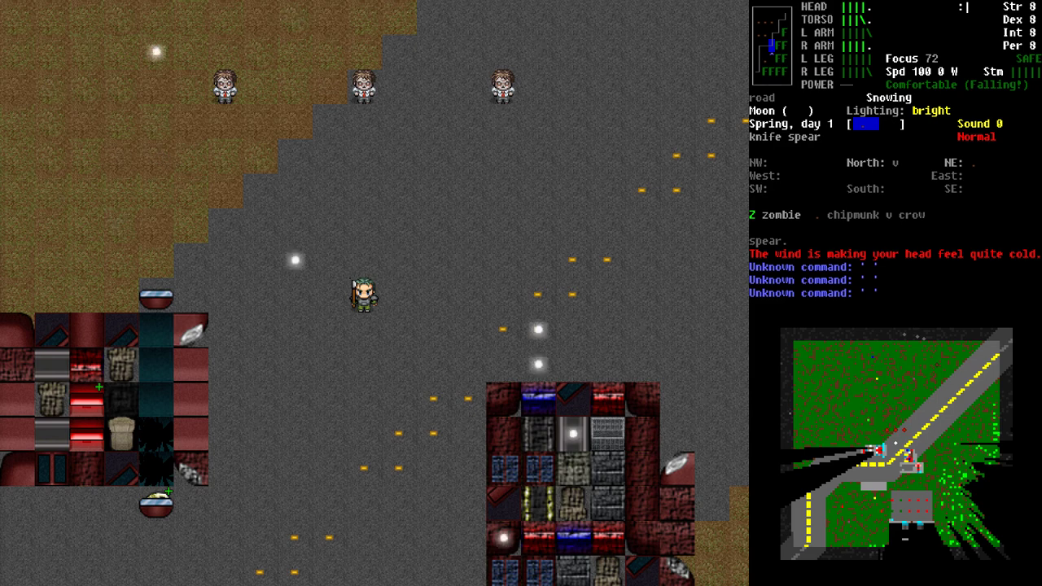
# Step: Bring up the inventory and select the awl pike to view its details
pyautogui.press('i')
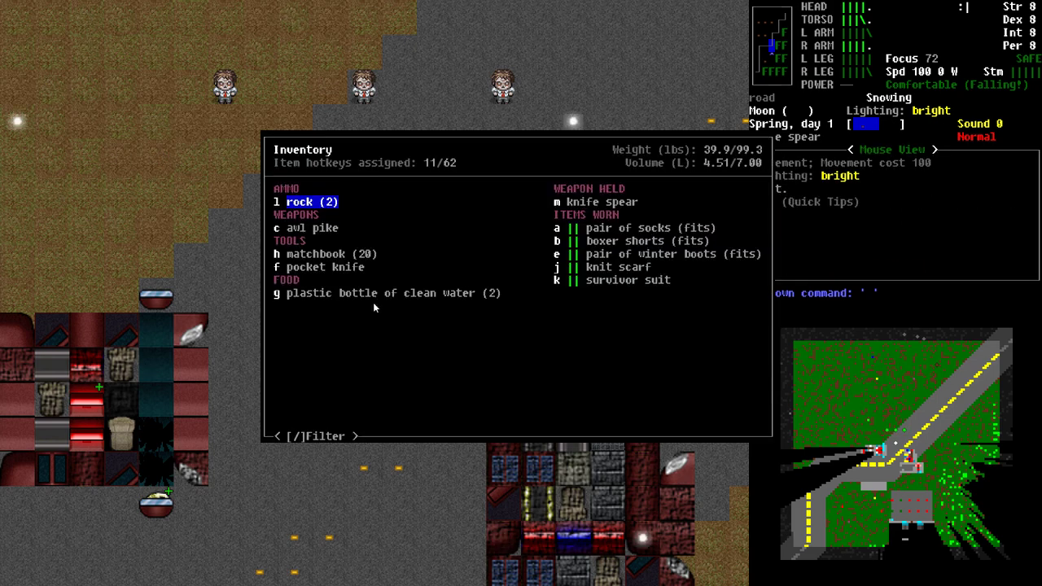
pyautogui.moveTo(535, 376)
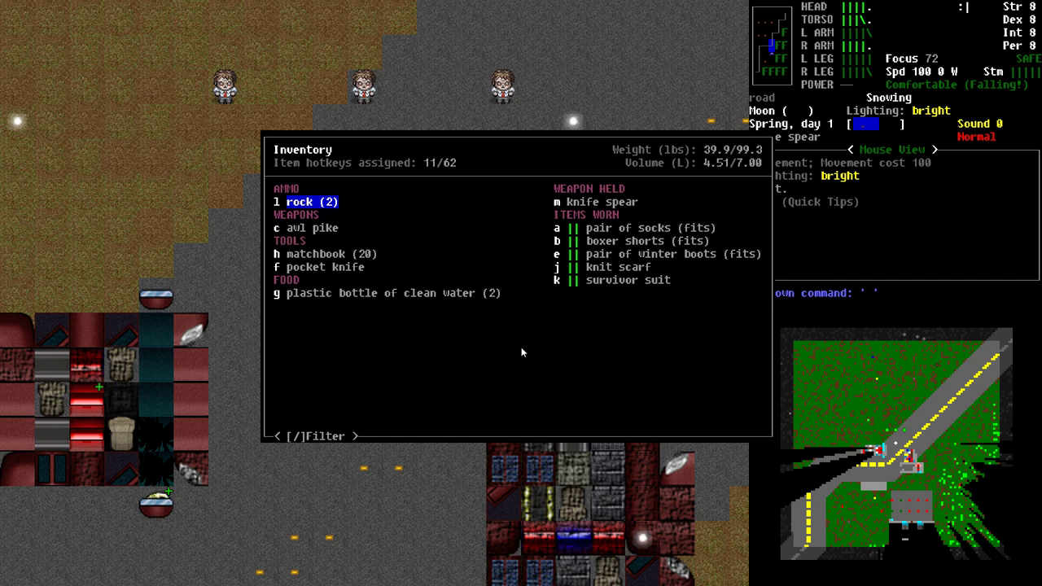
pyautogui.click(596, 201)
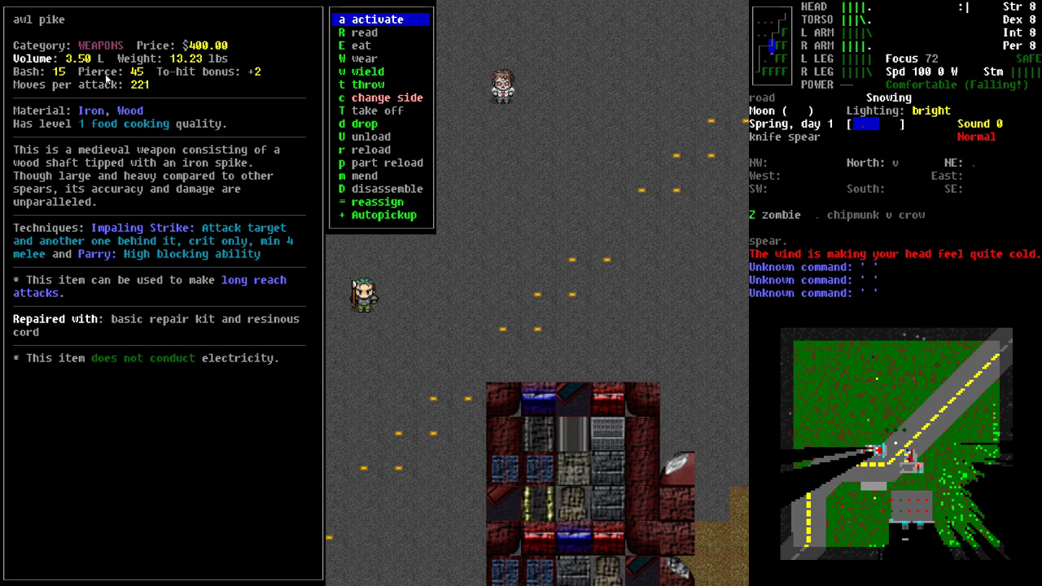
pyautogui.moveTo(148, 91)
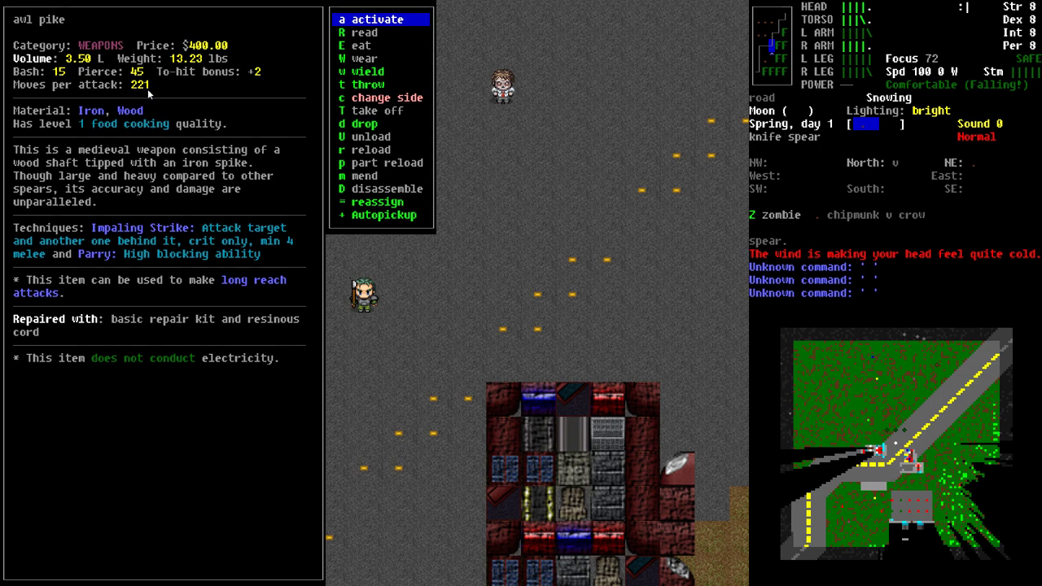
pyautogui.moveTo(207, 169)
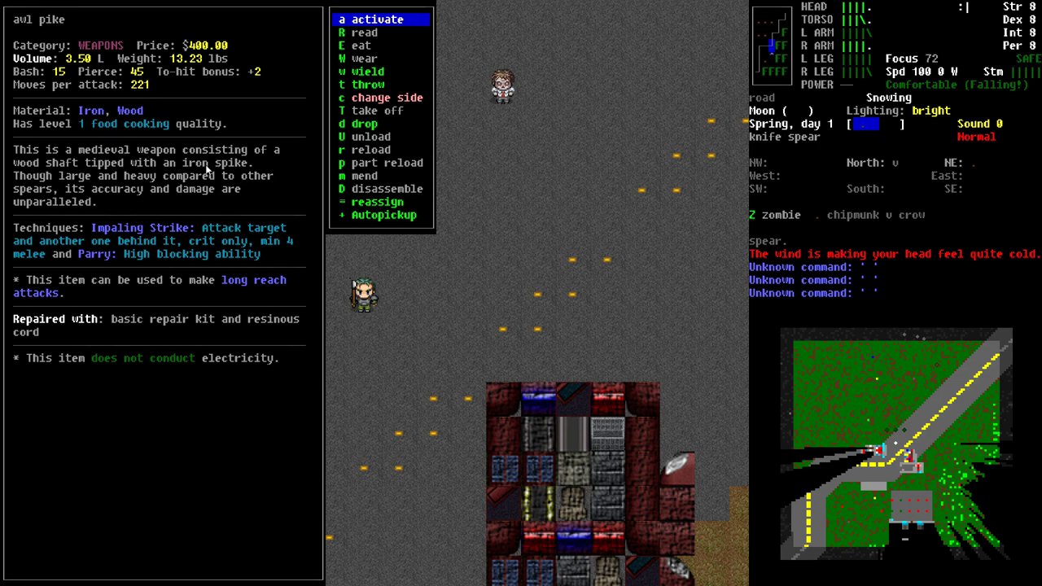
pyautogui.moveTo(210, 171)
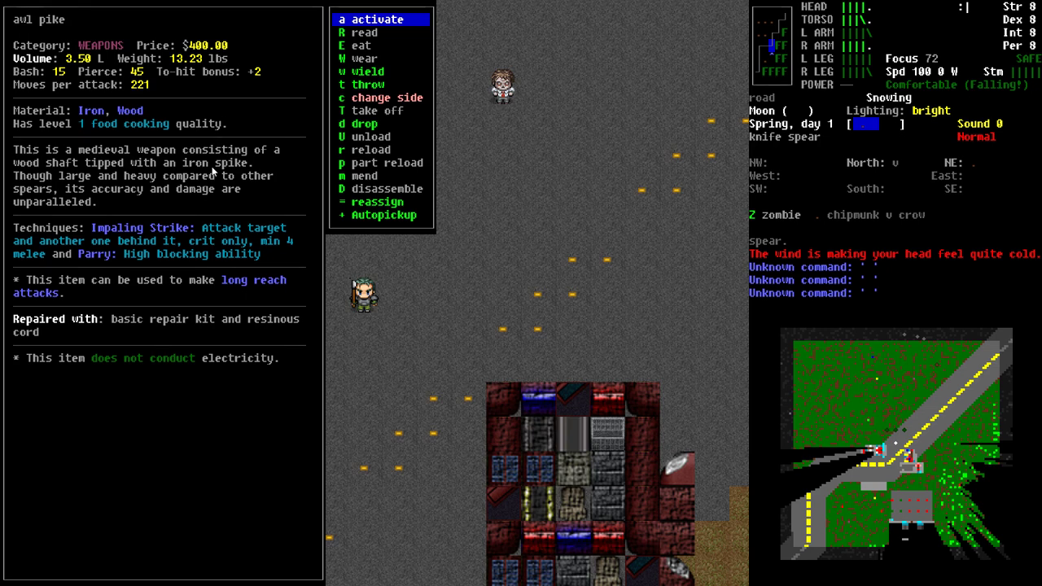
pyautogui.moveTo(215, 173)
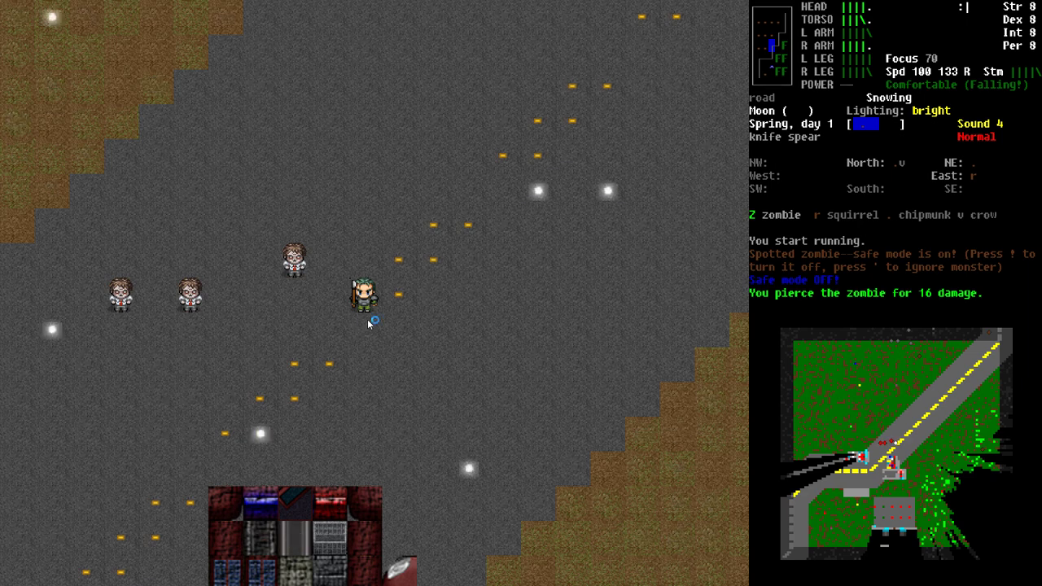
# Step: Aim a reach attack with the spear at the approaching zombie
pyautogui.press('f')
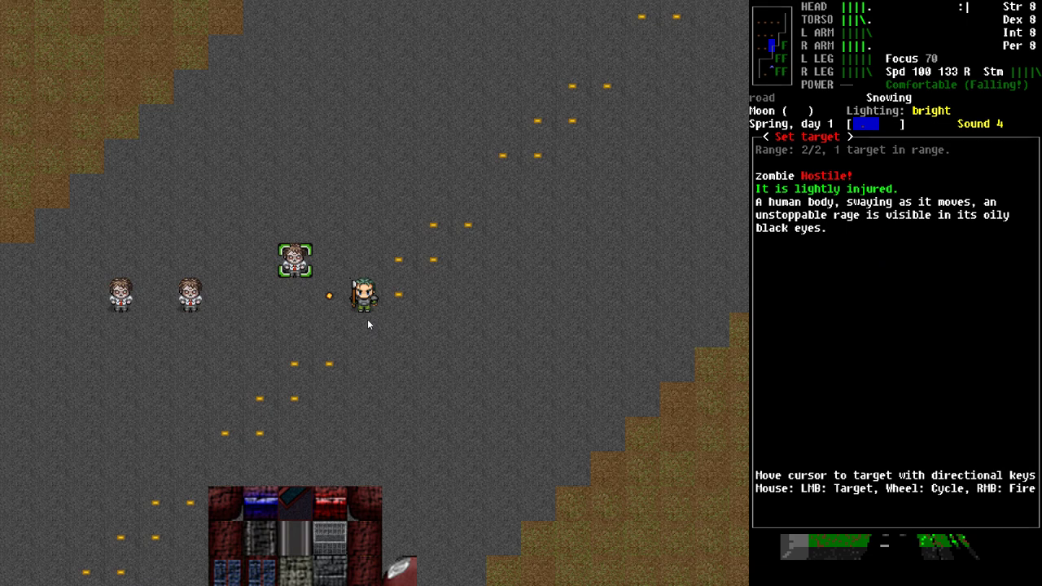
pyautogui.moveTo(808, 159)
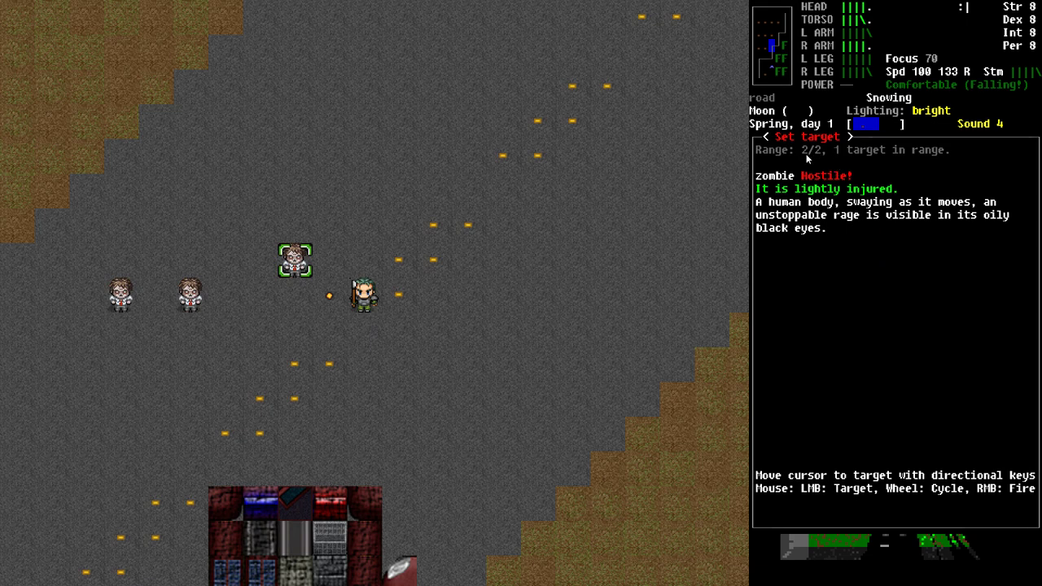
pyautogui.moveTo(885, 181)
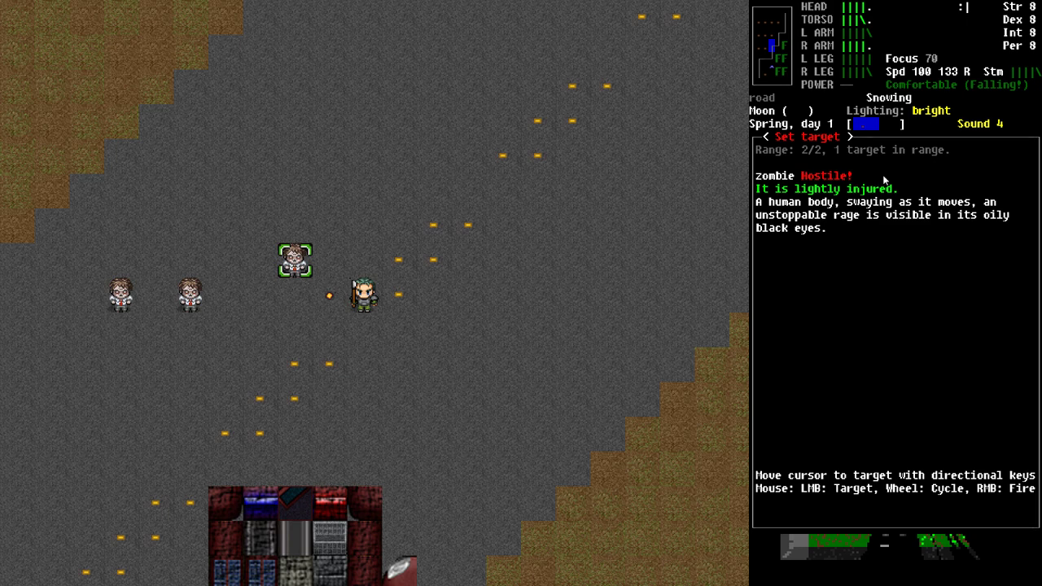
pyautogui.moveTo(301, 270)
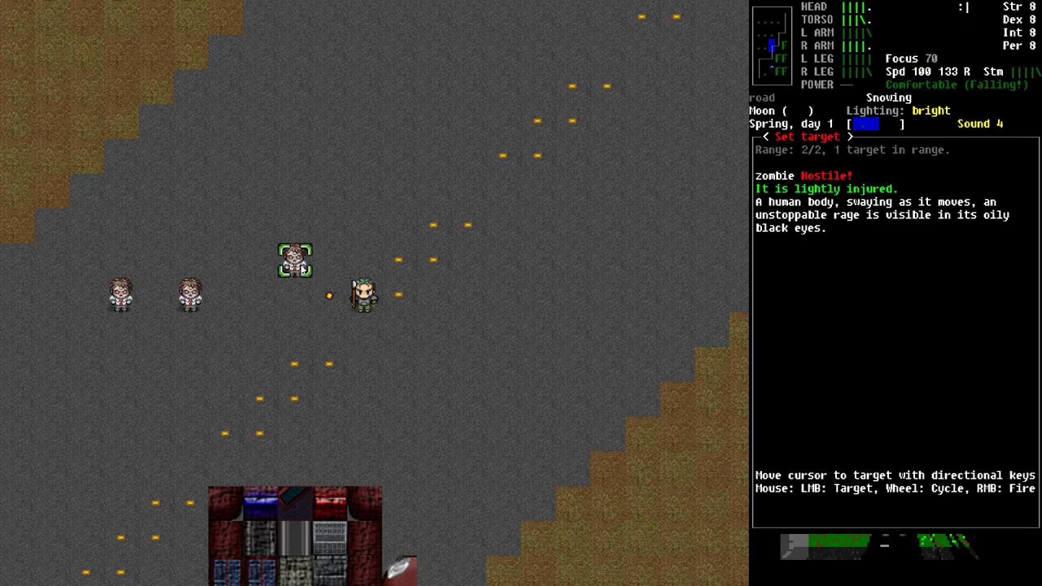
pyautogui.moveTo(443, 340)
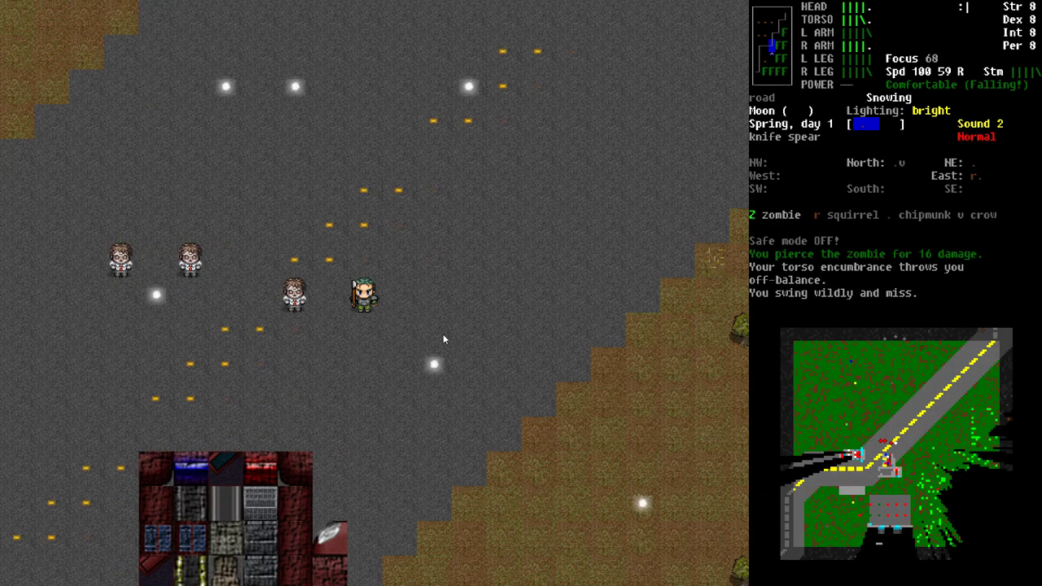
# Step: Thrust the spear at the lightly injured zombie two tiles away
pyautogui.press('f')
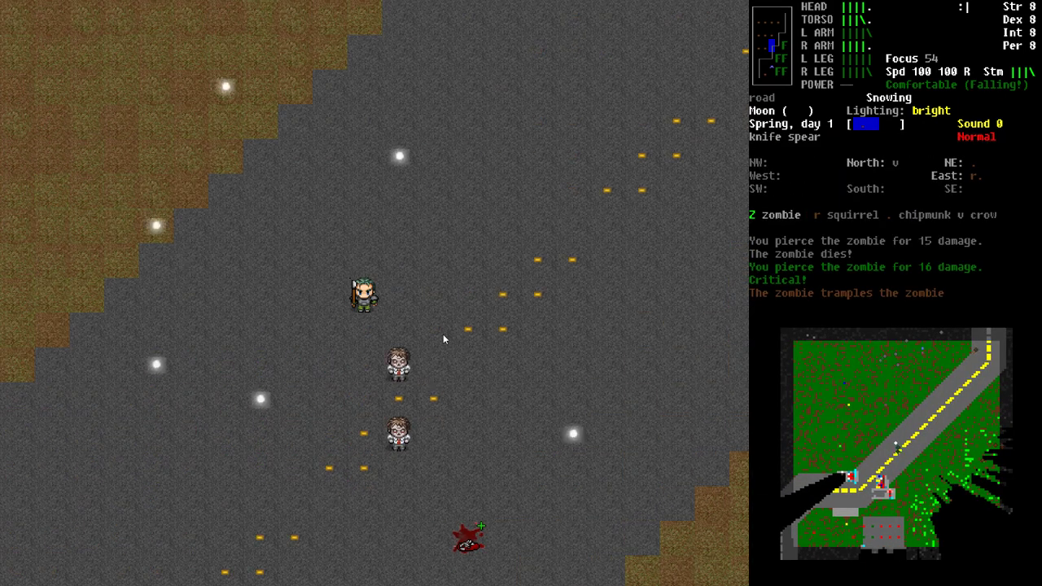
# Step: Stab with reach attacks until one zombie dies, then target the moderately injured one
pyautogui.press('f')
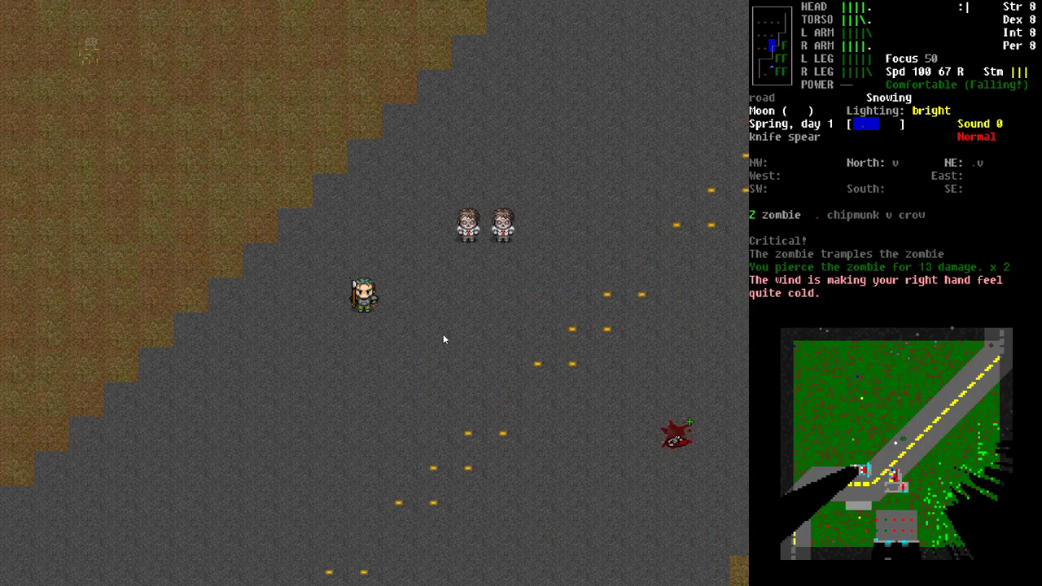
pyautogui.press('f')
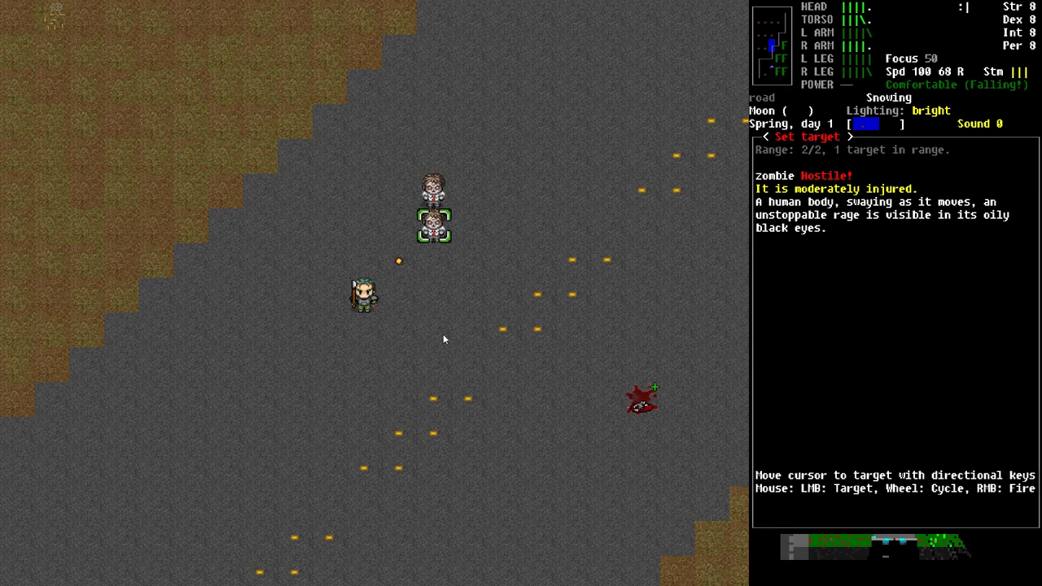